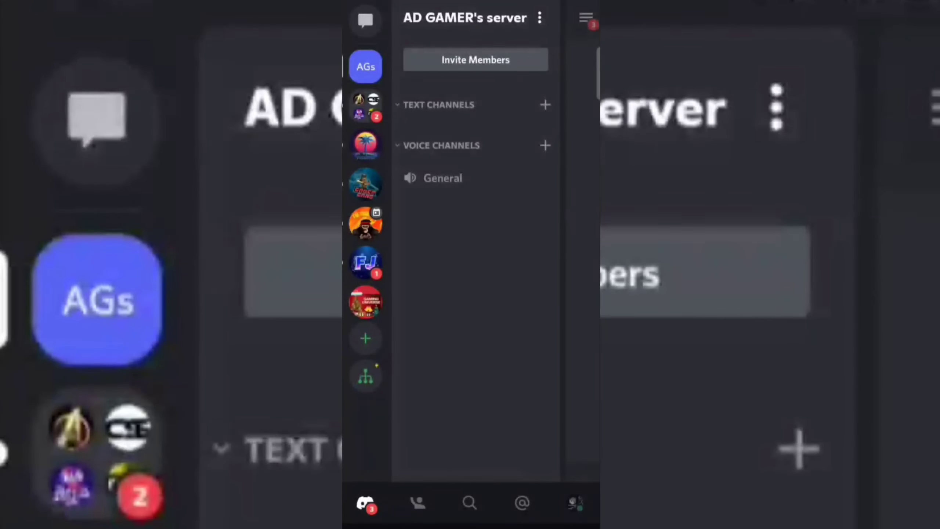
# - Create three text channels: general, off-topic and chat
pyautogui.click(544, 104)
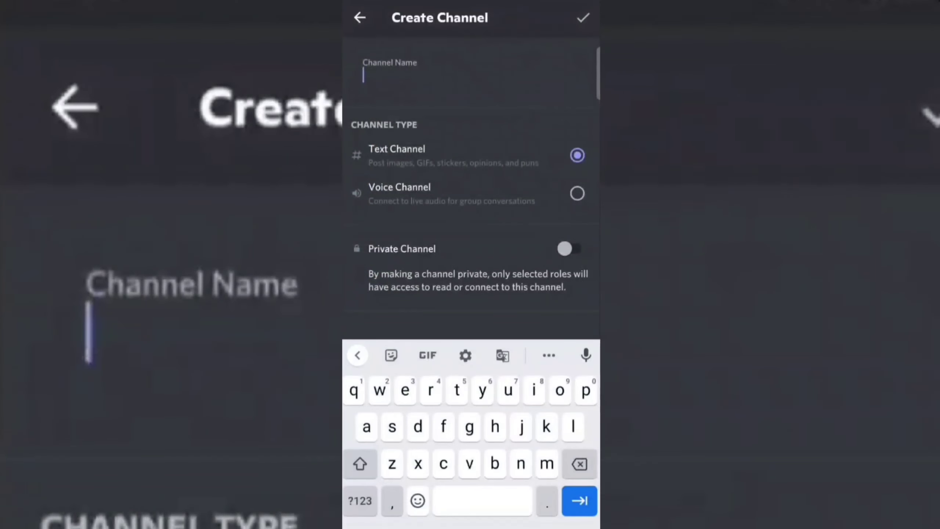
pyautogui.write('general')
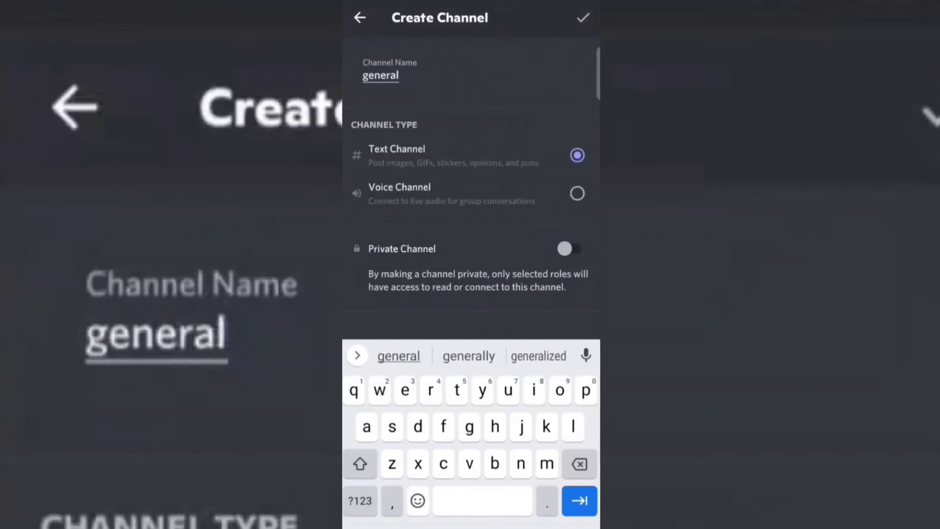
pyautogui.click(581, 17)
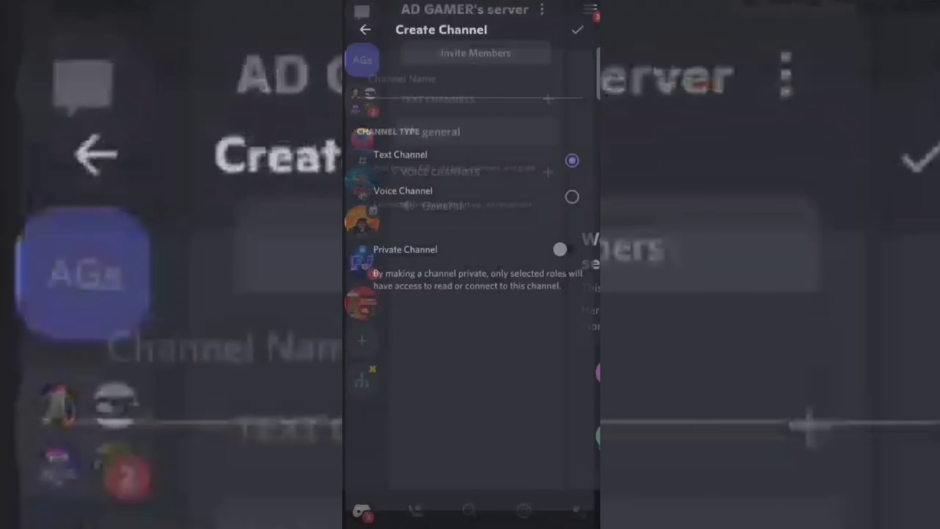
pyautogui.write('of')
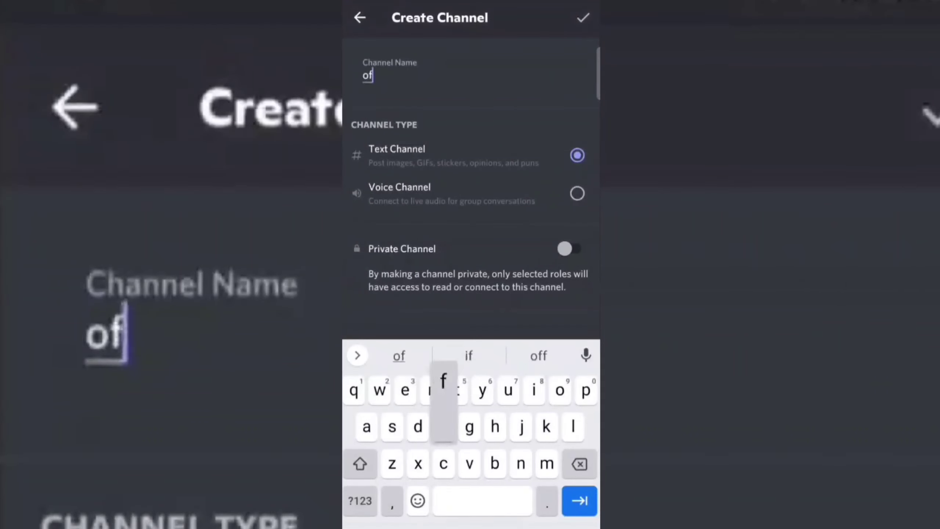
pyautogui.write('f topic')
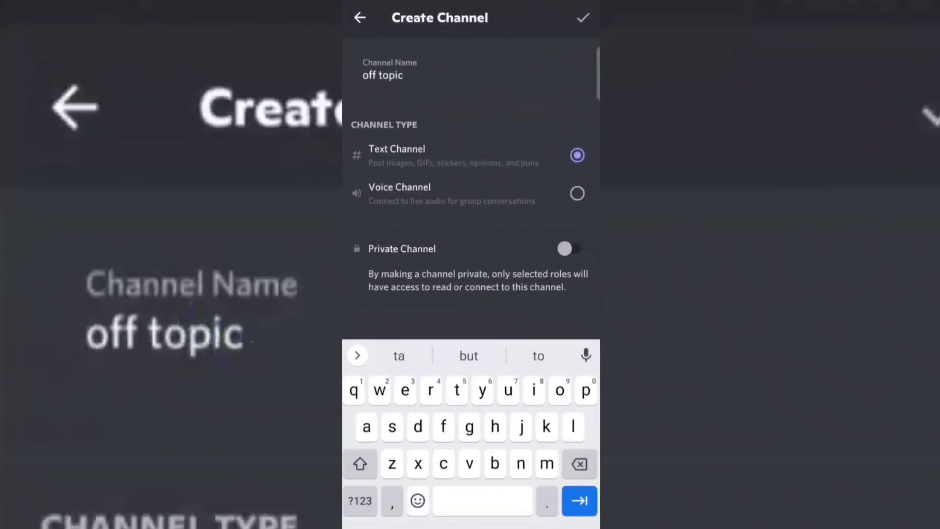
pyautogui.click(582, 17)
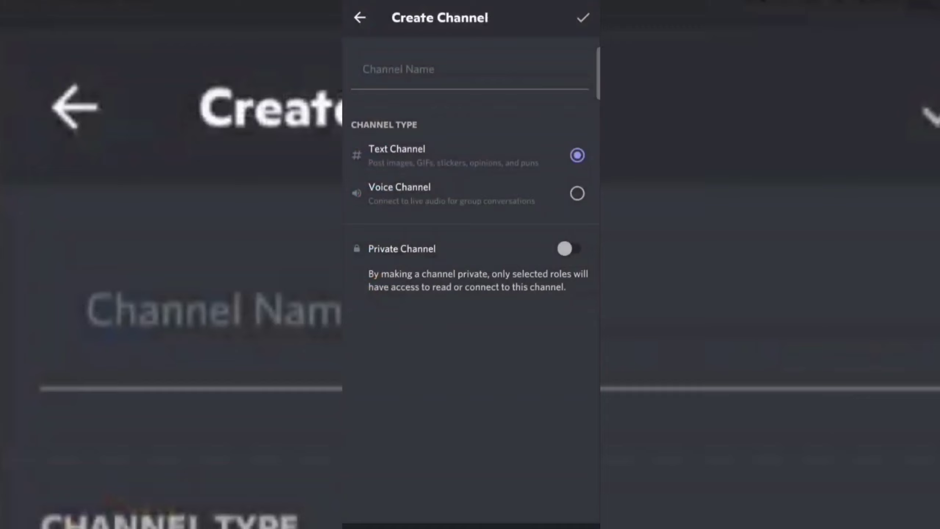
pyautogui.write('chat')
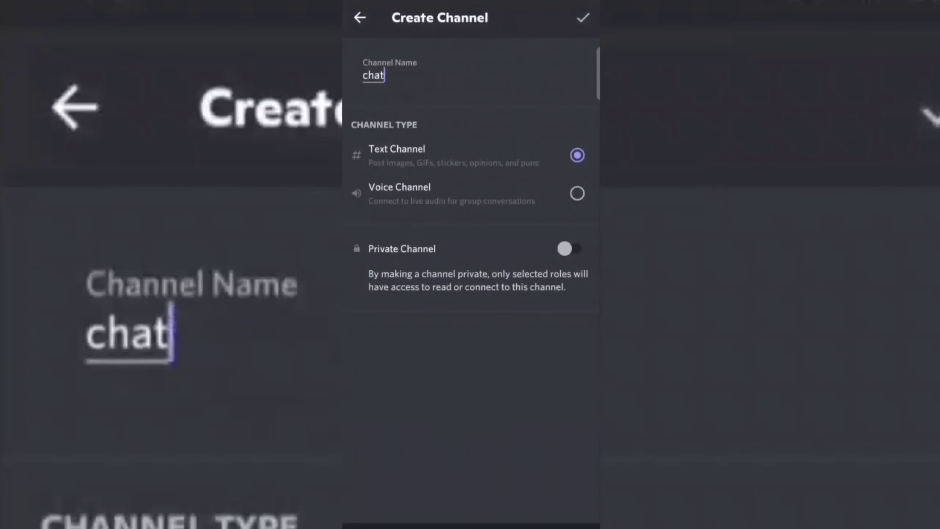
pyautogui.click(581, 18)
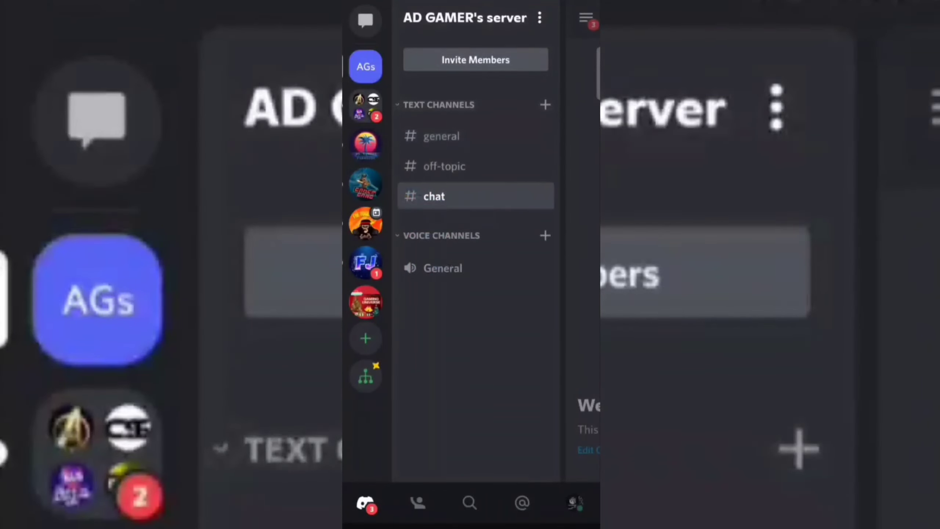
# - Create a 'log' text channel and show its member panel
pyautogui.click(544, 105)
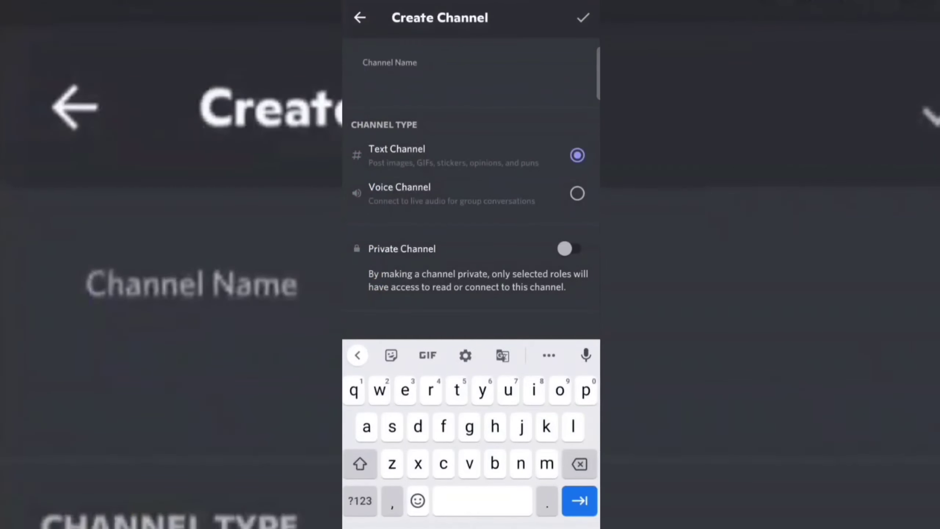
pyautogui.write('log')
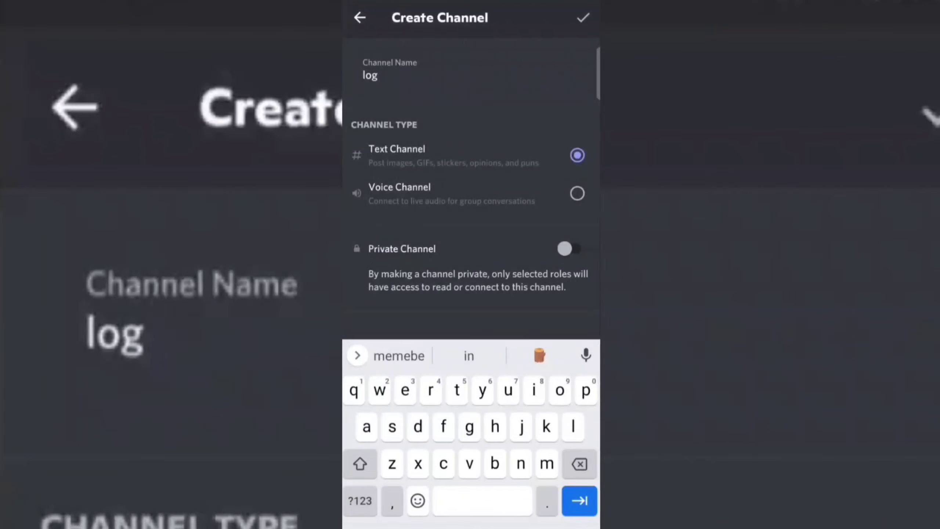
pyautogui.click(582, 17)
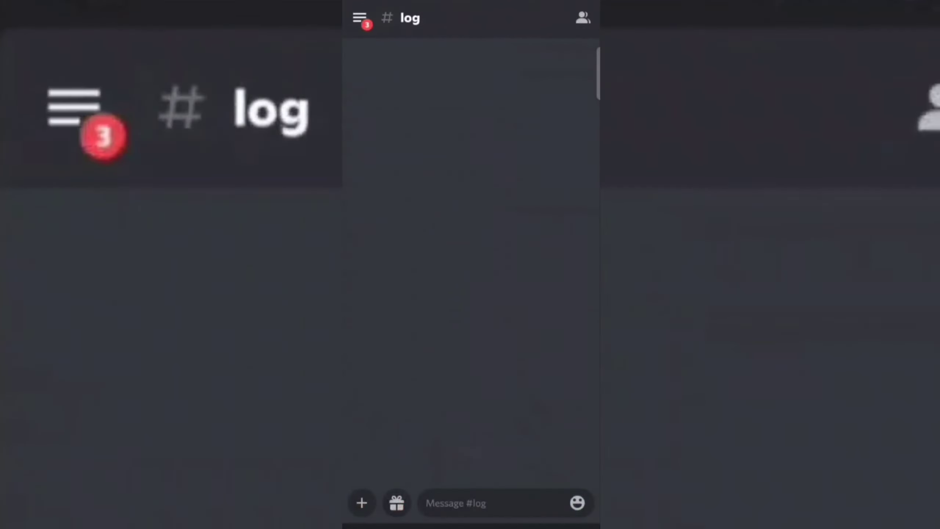
pyautogui.click(582, 17)
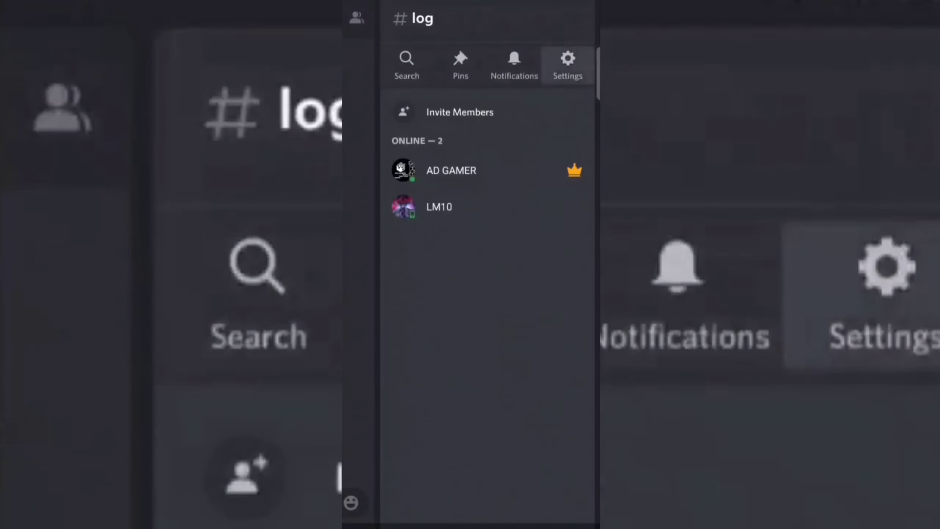
pyautogui.click(566, 65)
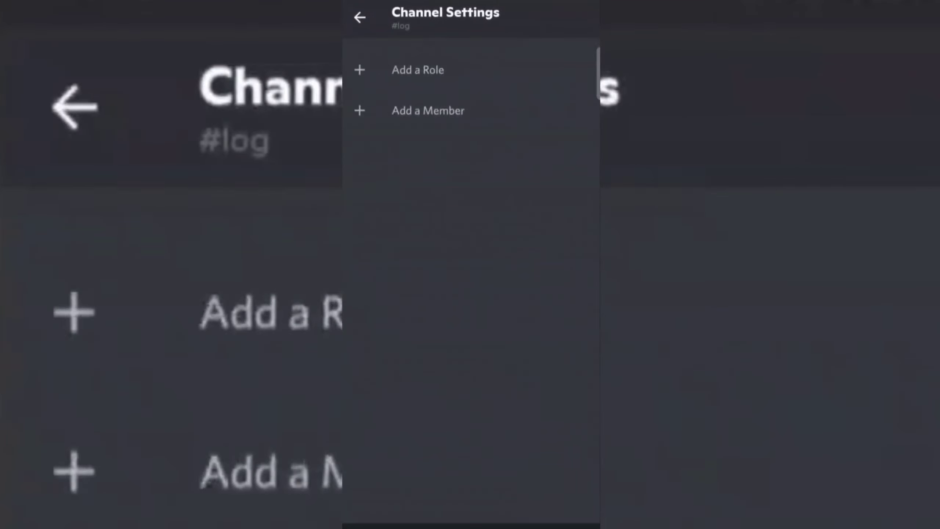
pyautogui.click(417, 70)
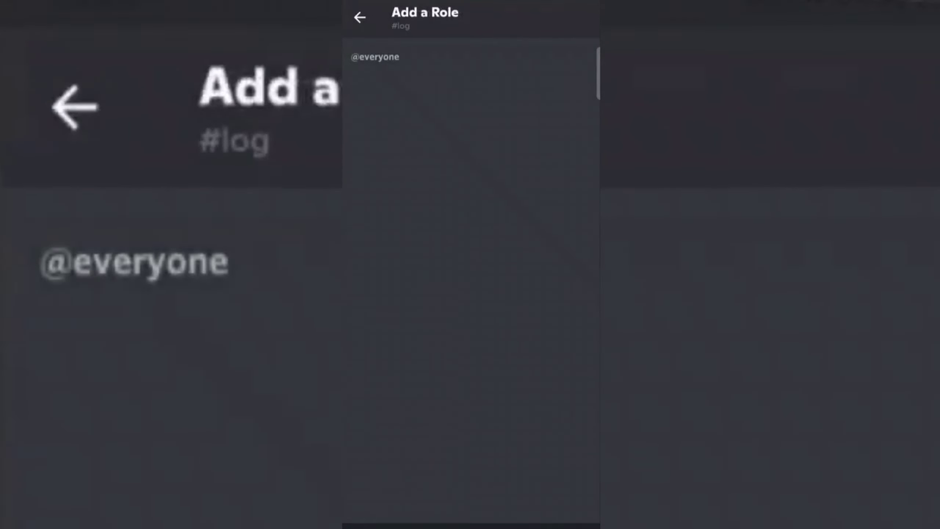
pyautogui.click(375, 57)
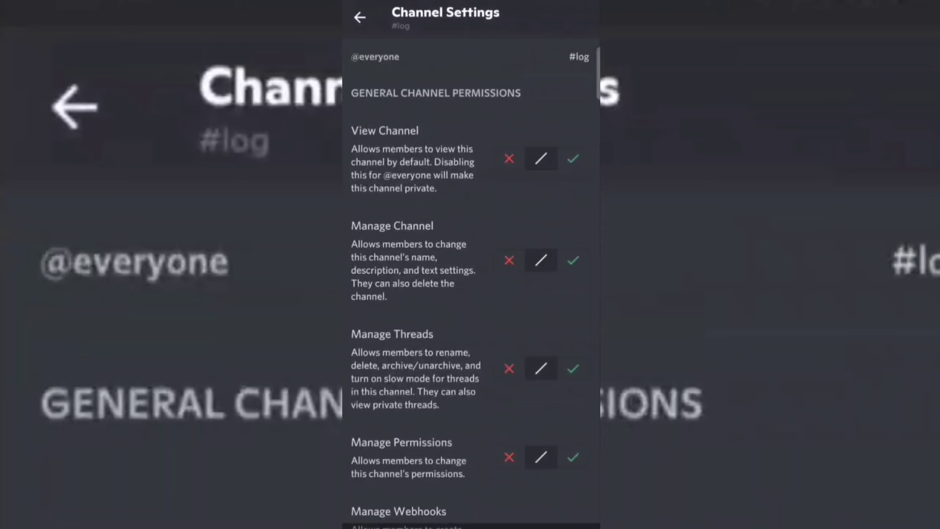
pyautogui.scroll(-3)
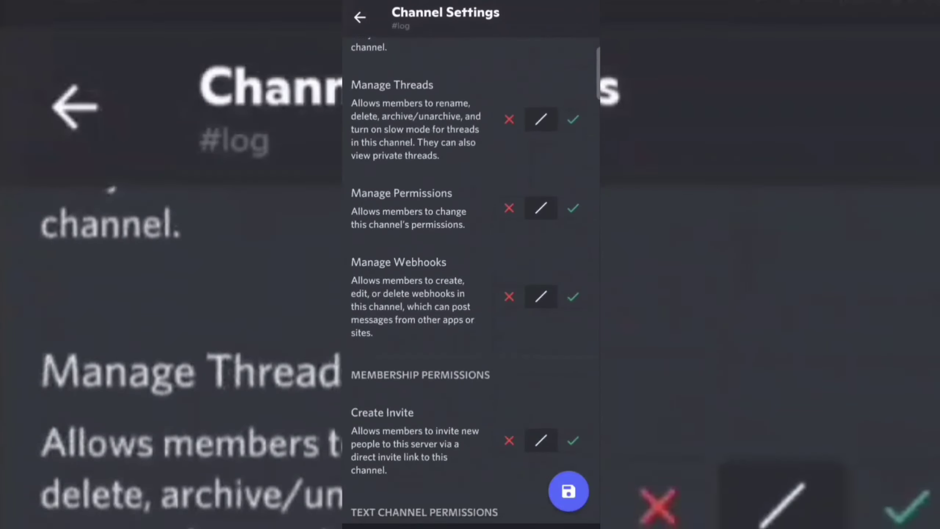
pyautogui.scroll(-3)
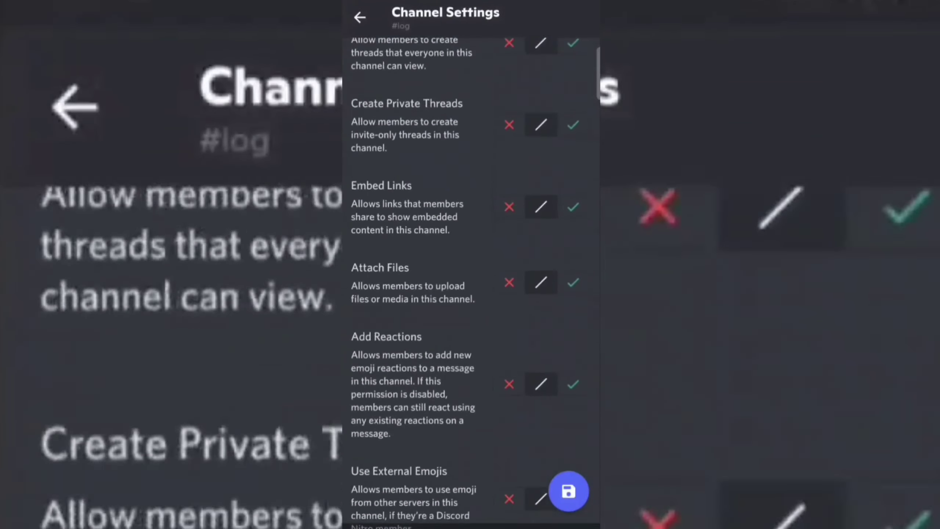
pyautogui.scroll(-3)
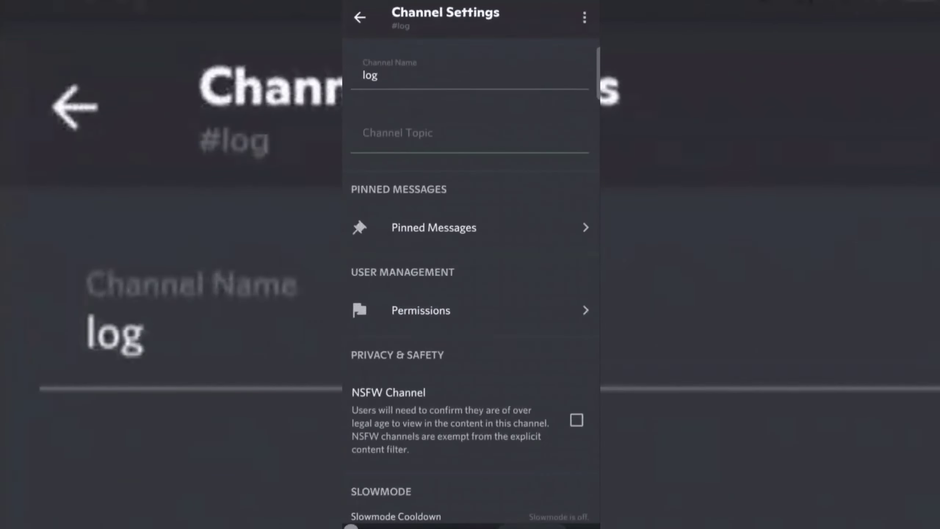
pyautogui.click(360, 17)
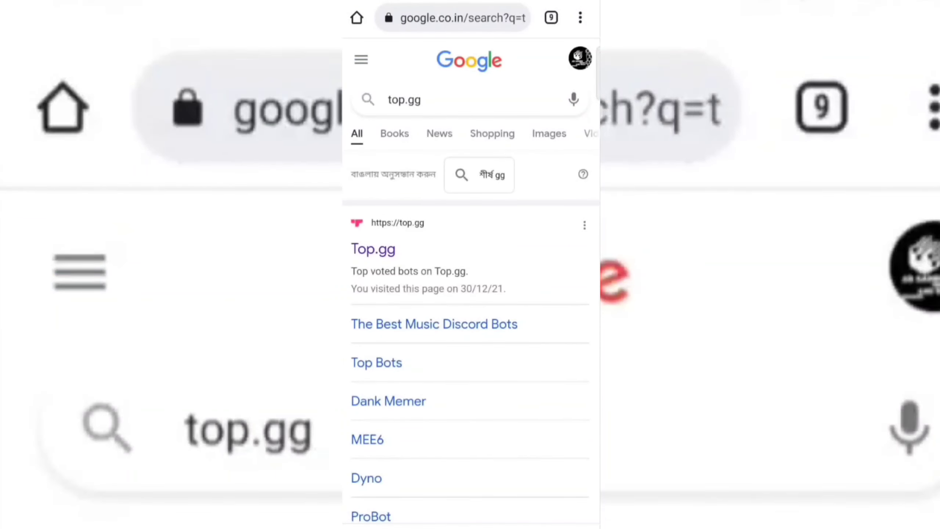
# - Open the Top.gg result from the Google search page
pyautogui.click(373, 249)
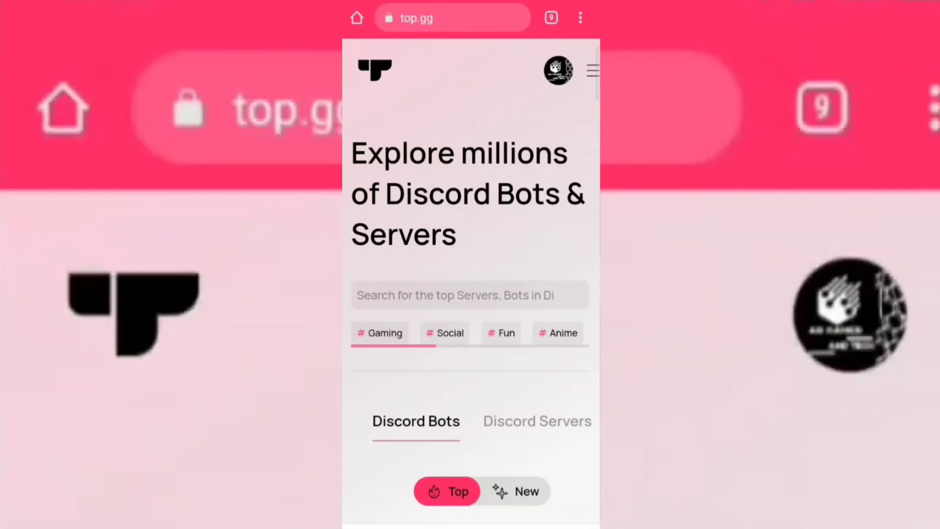
# - Search Top.gg for anti spam bots and start inviting the AntiSpam bot
pyautogui.click(469, 294)
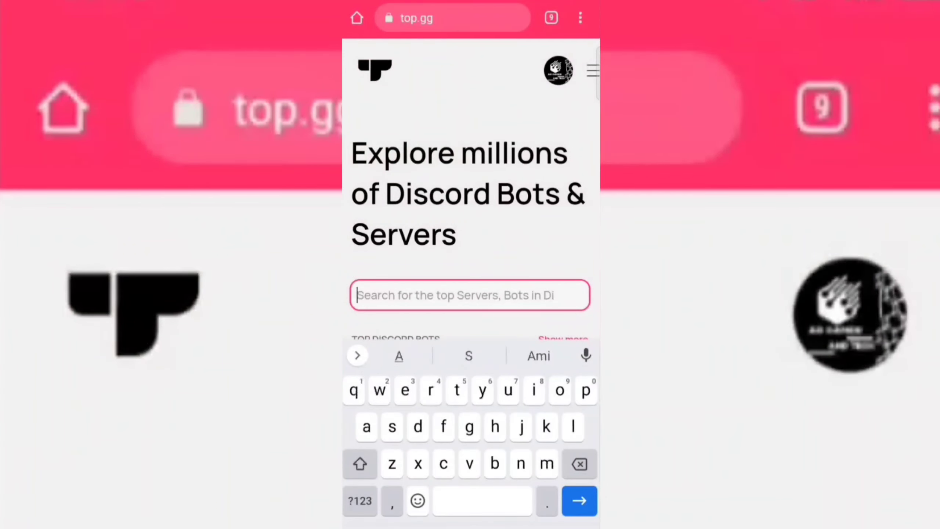
pyautogui.write('Anti spam b')
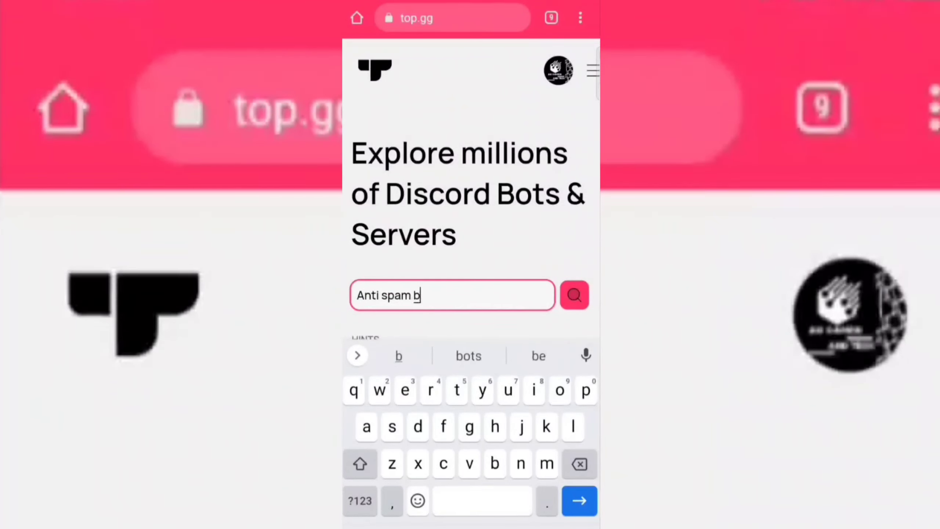
pyautogui.write('ot')
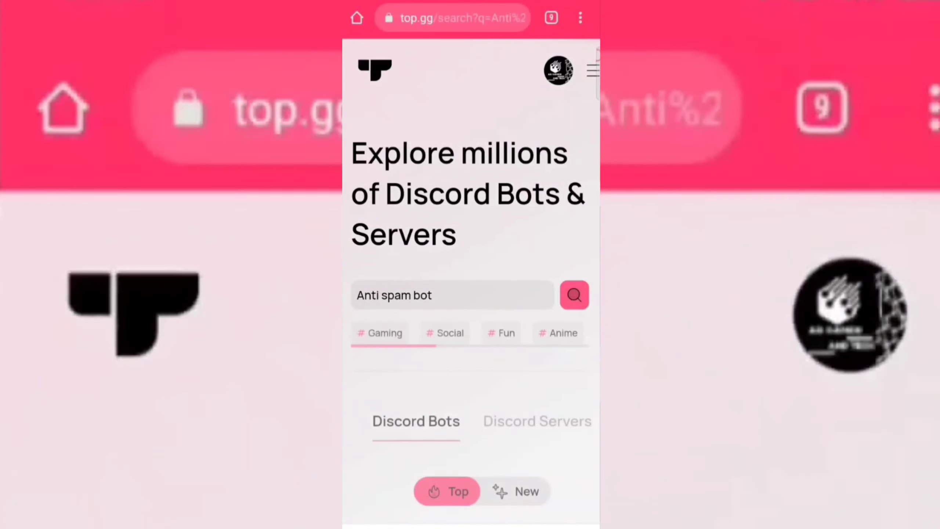
pyautogui.click(574, 294)
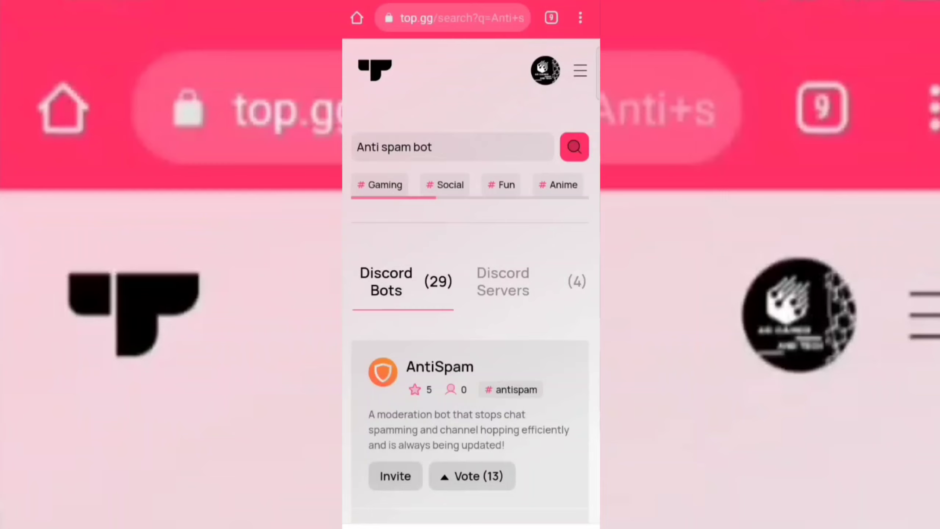
pyautogui.scroll(-3)
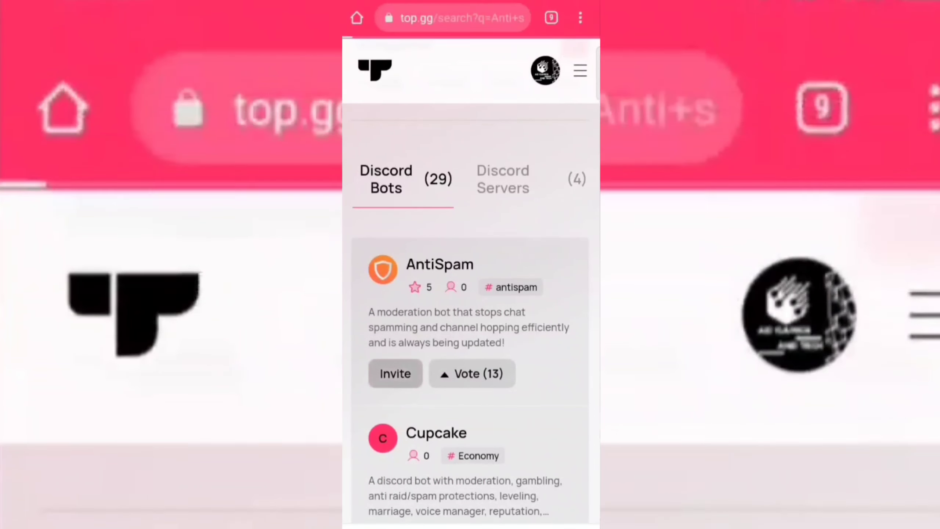
pyautogui.click(395, 373)
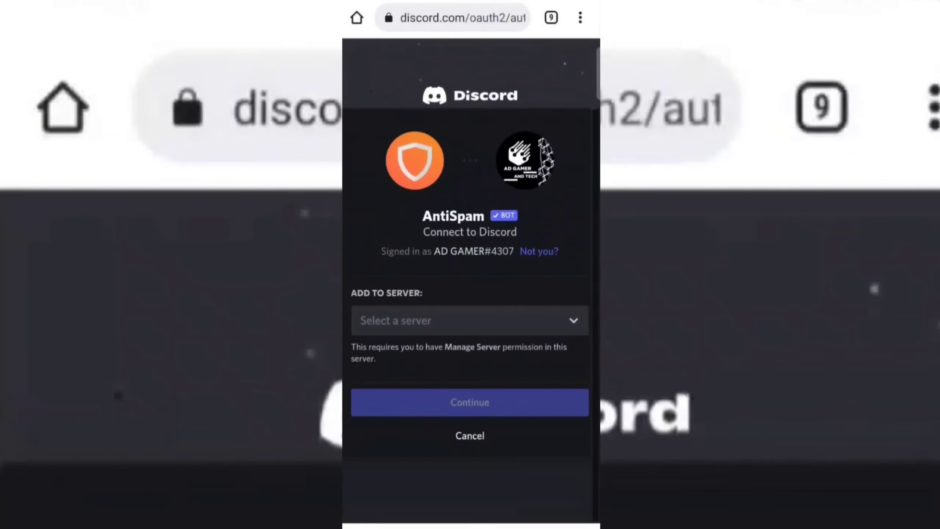
# - Authorize AntiSpam on AD GAMER's server with Administrator permission and pass hCaptcha
pyautogui.click(470, 320)
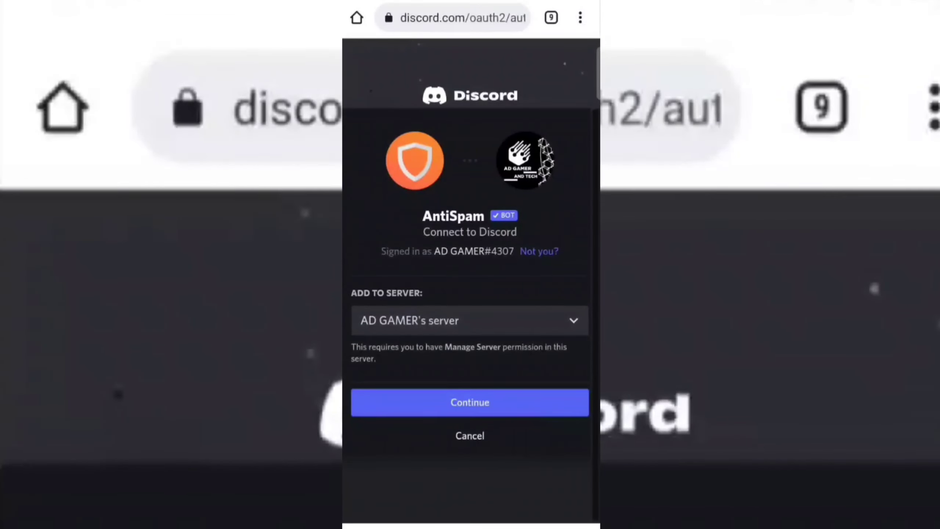
pyautogui.click(469, 403)
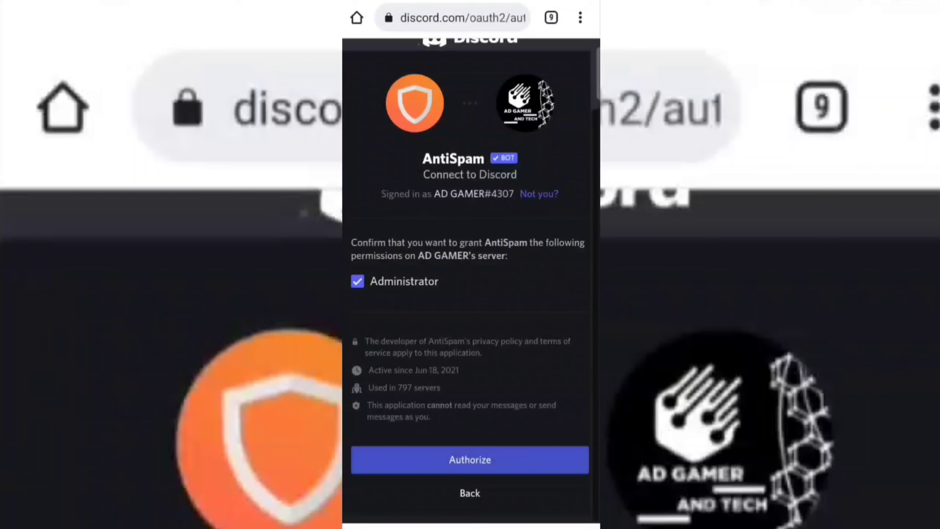
pyautogui.click(470, 460)
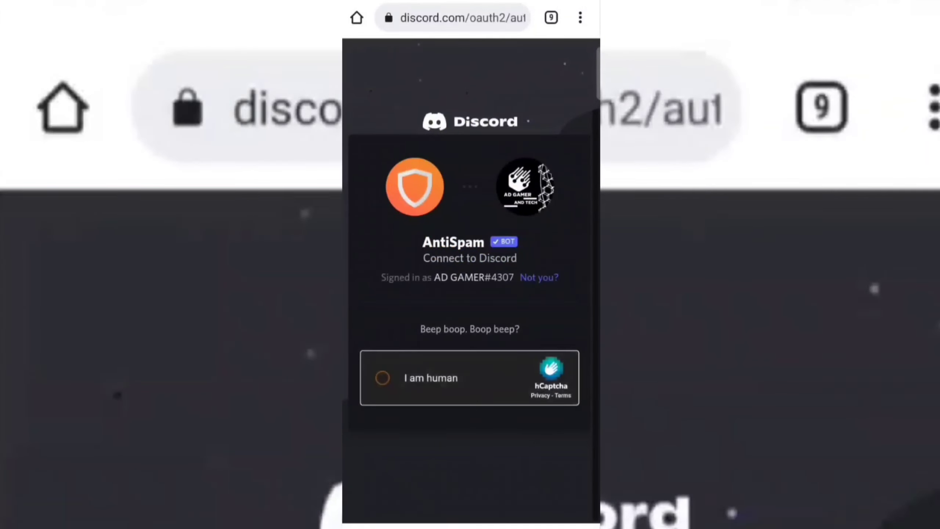
pyautogui.click(382, 378)
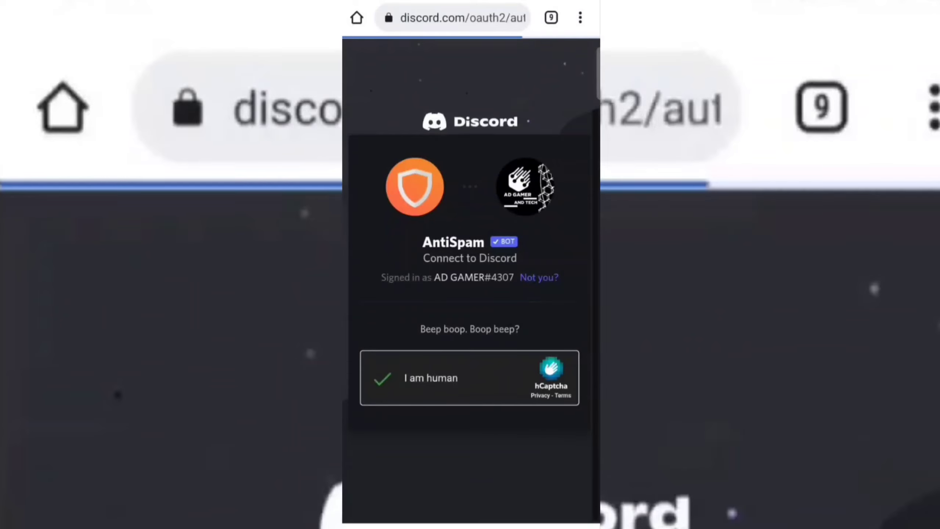
pyautogui.click(382, 379)
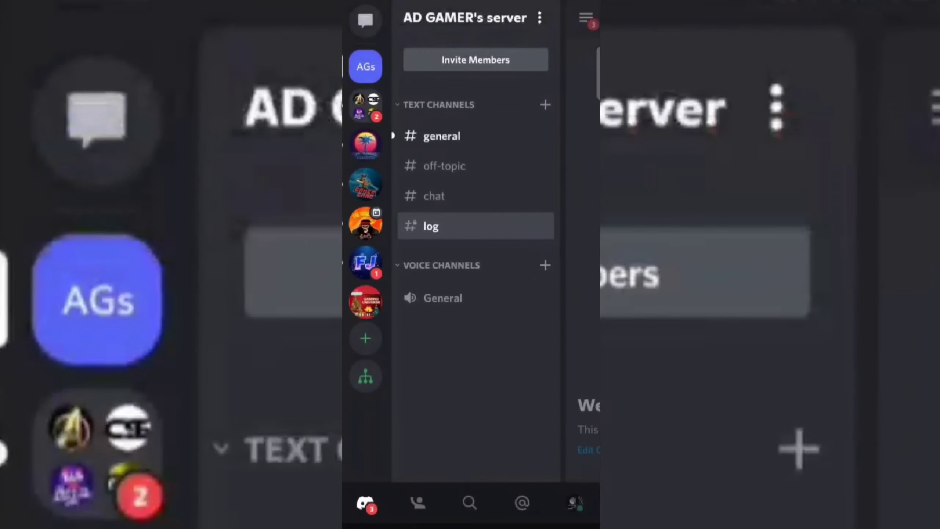
# - Read AntiSpam's setup-completed message in #general, then bring up AD GAMER's server options
pyautogui.click(442, 137)
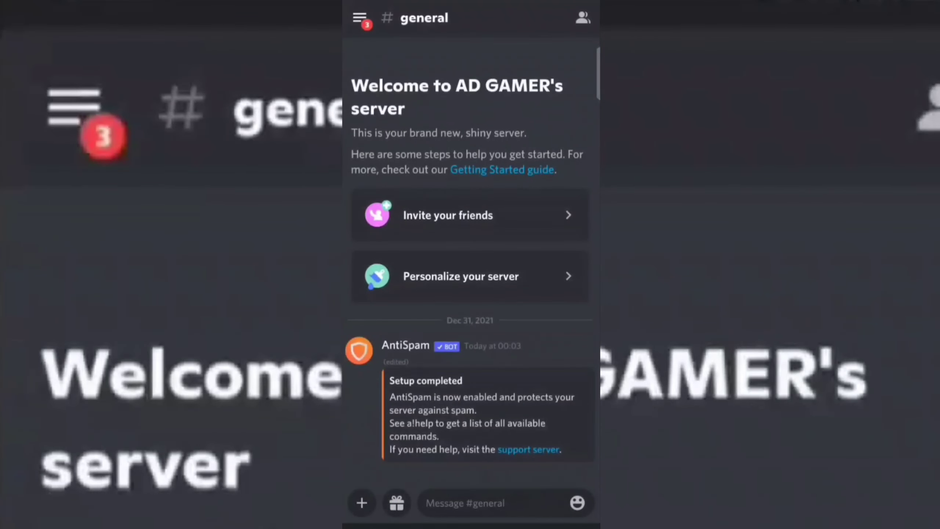
pyautogui.click(360, 17)
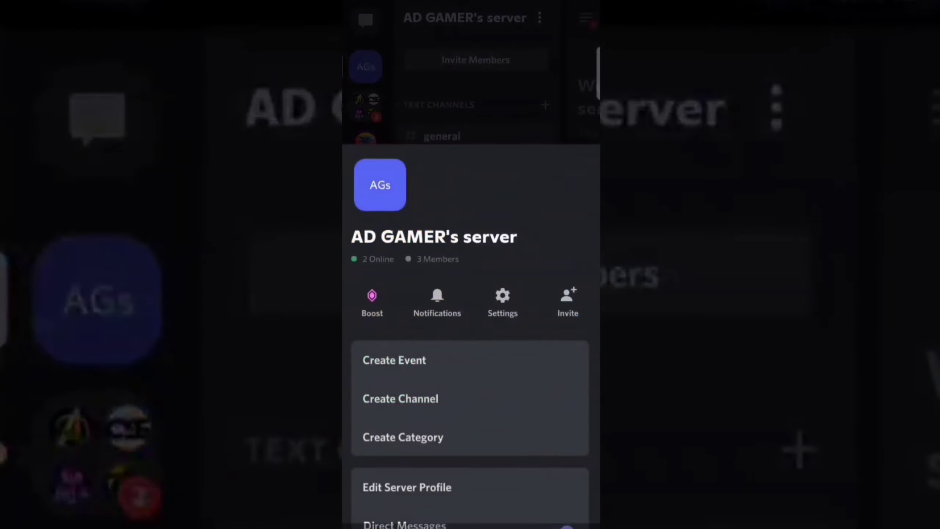
pyautogui.click(503, 302)
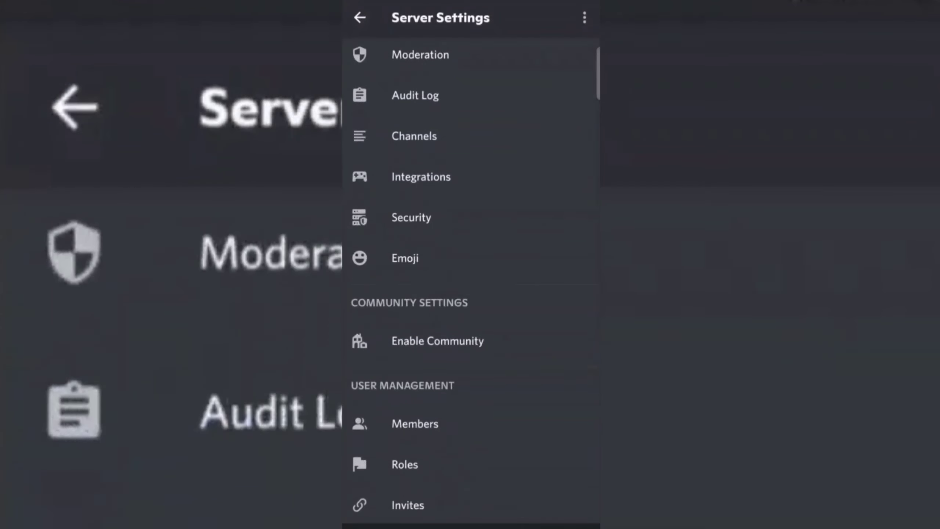
pyautogui.click(404, 464)
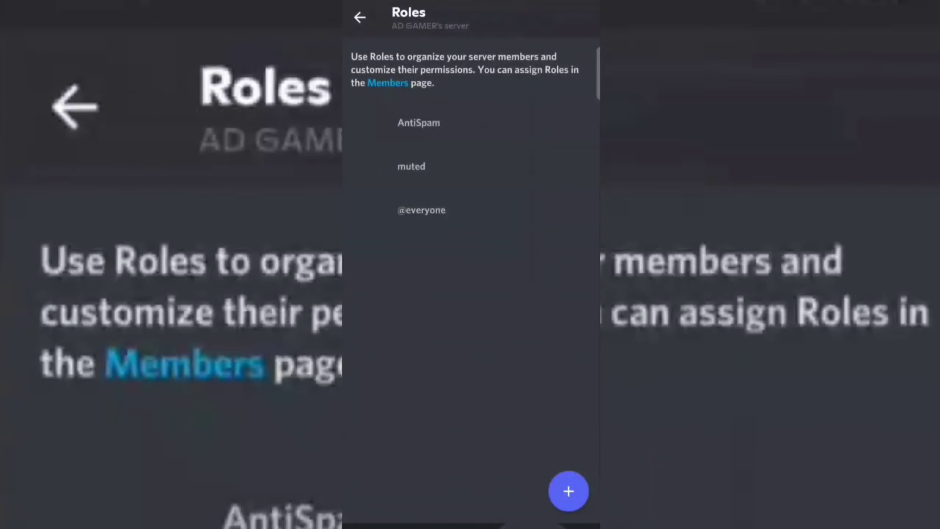
pyautogui.click(360, 17)
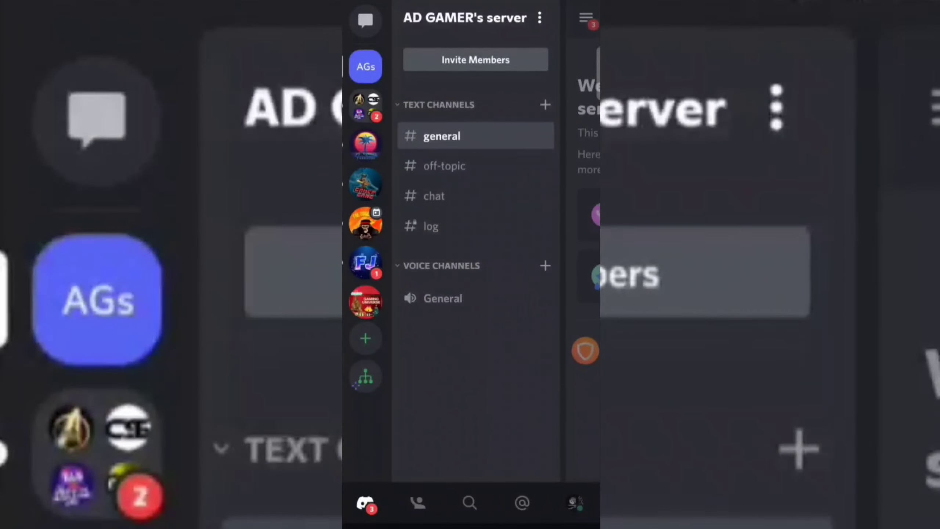
# - Send a!help in #chat and scroll through AntiSpam's help reply
pyautogui.click(433, 196)
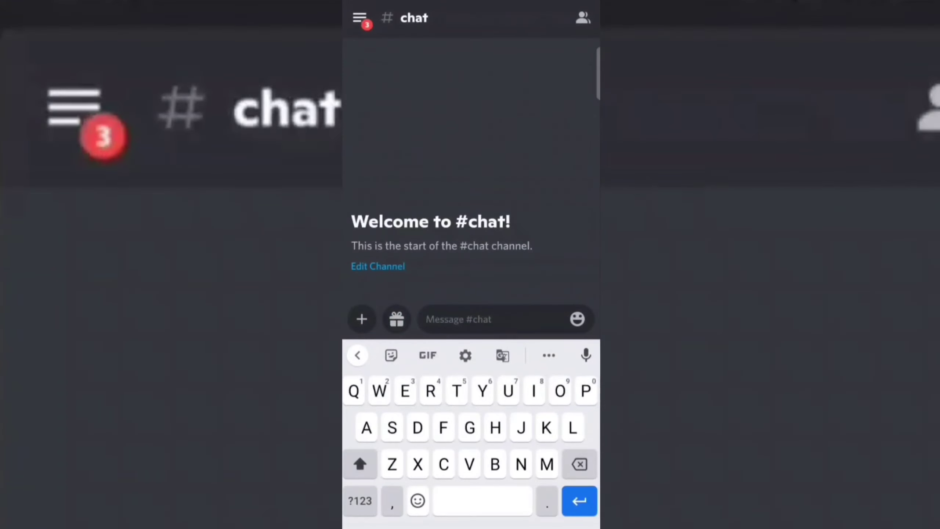
pyautogui.write('a')
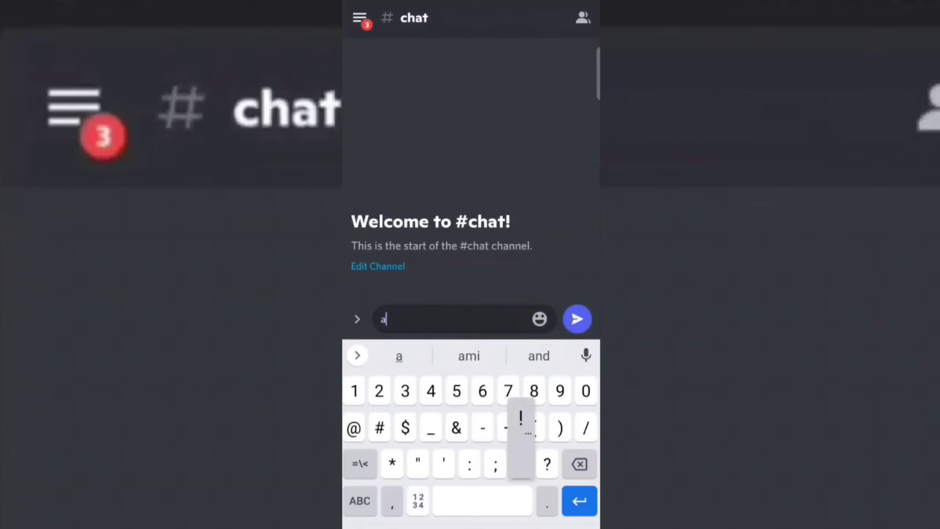
pyautogui.write('!help')
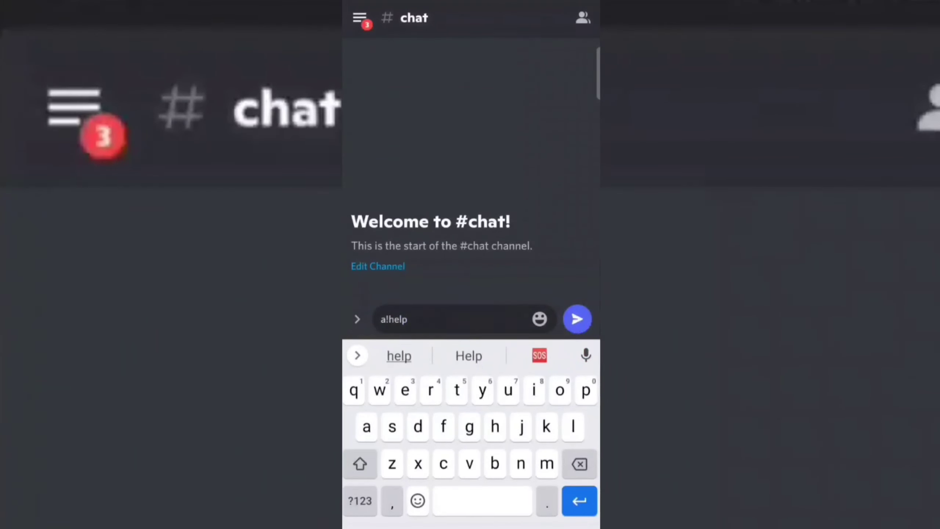
pyautogui.click(576, 319)
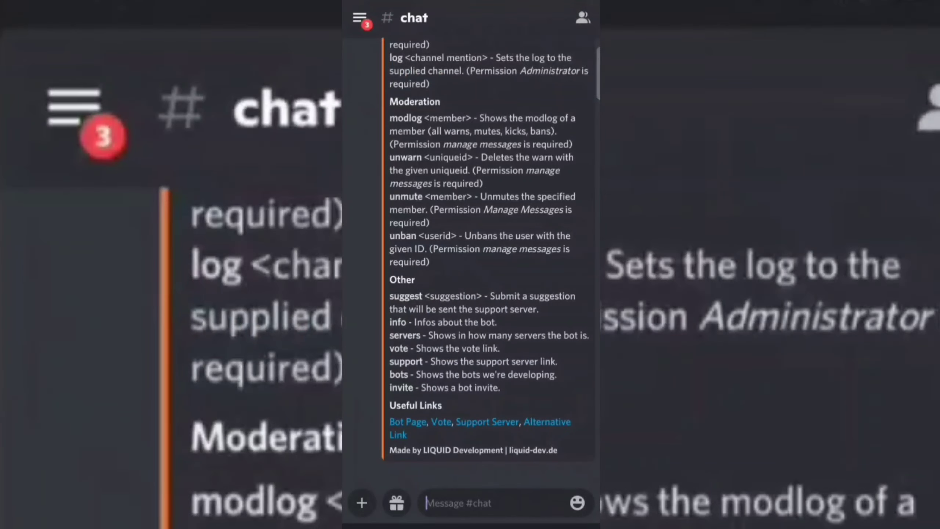
pyautogui.scroll(3)
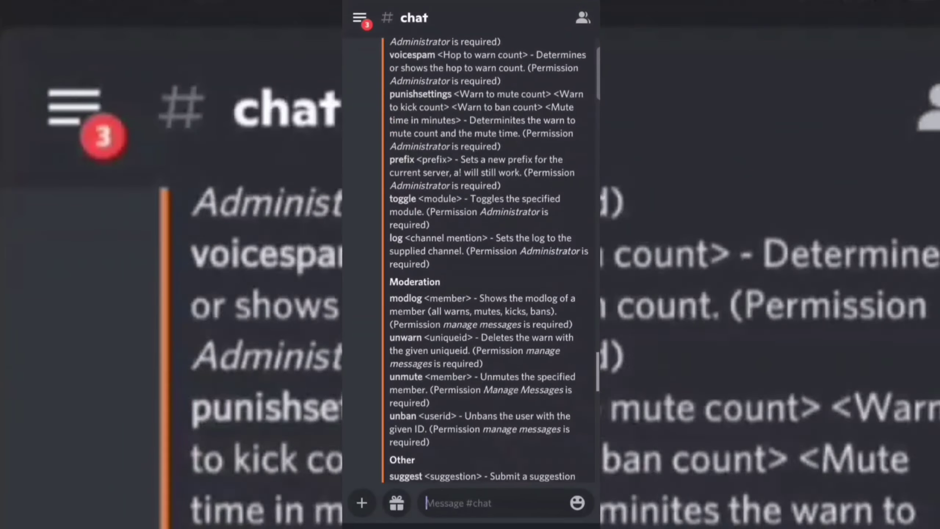
pyautogui.scroll(3)
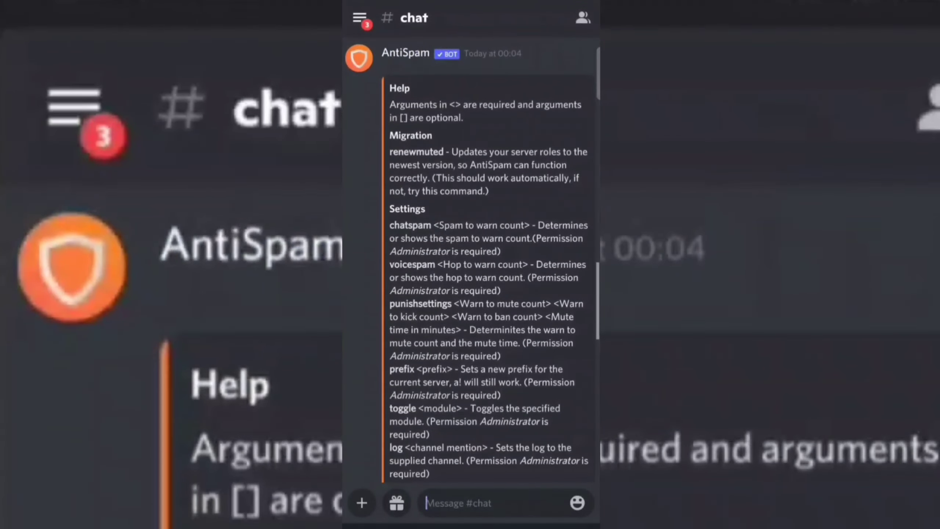
pyautogui.scroll(-3)
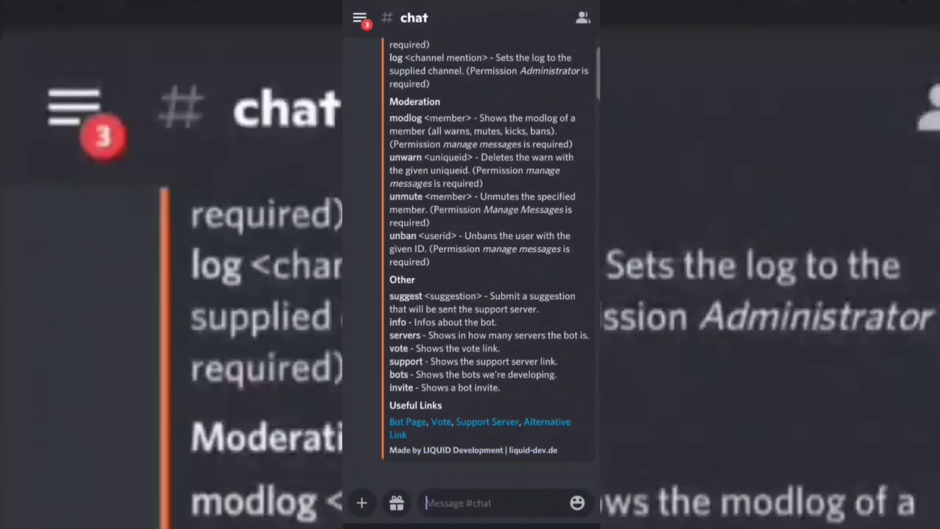
pyautogui.click(504, 503)
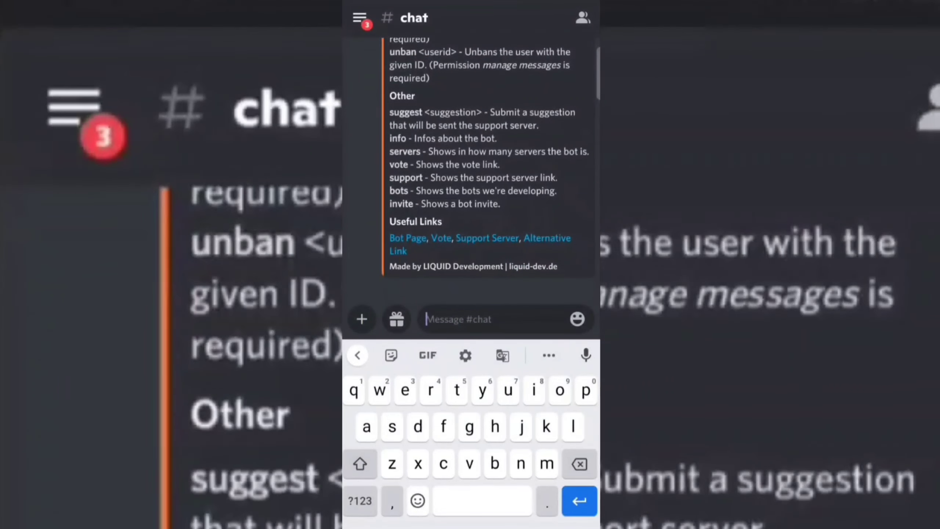
# - Send a!punishsettings in #chat to show the mute, kick and ban thresholds
pyautogui.write('a!punis')
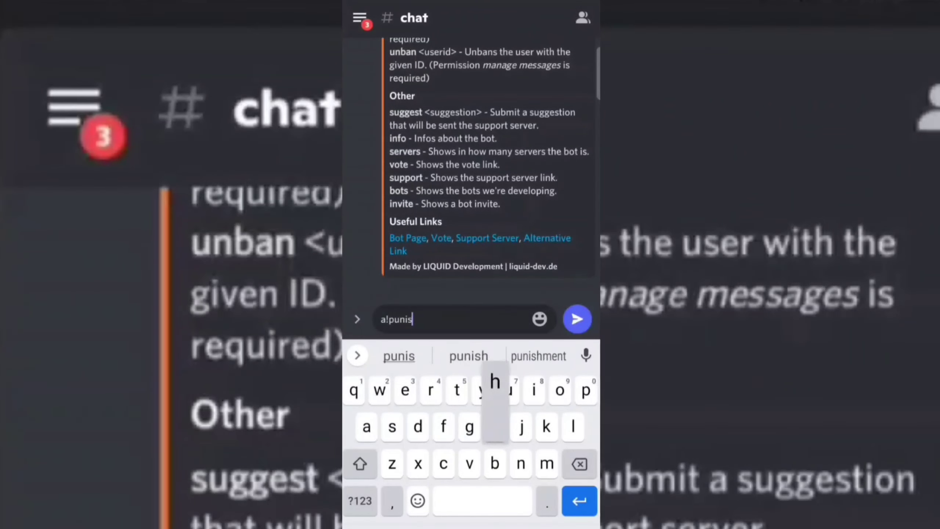
pyautogui.write('hsetti')
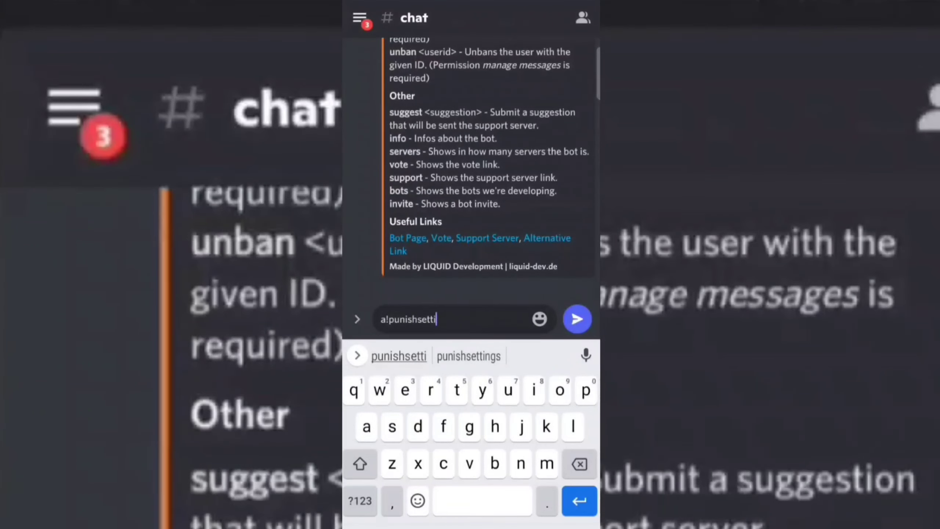
pyautogui.click(575, 319)
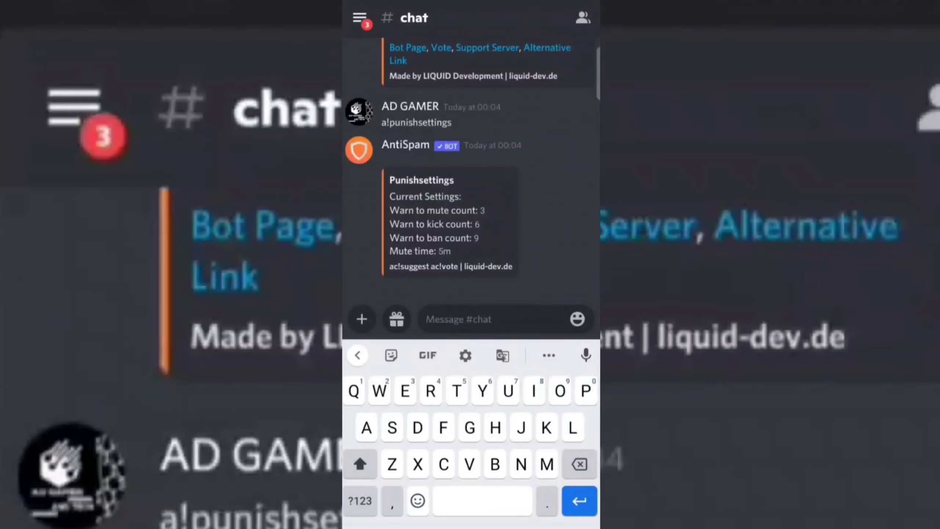
# - Send a!punishsettings 1 6 9 15: mute at 1 warning, kick 6, ban 9, 15-minute mute
pyautogui.write('a')
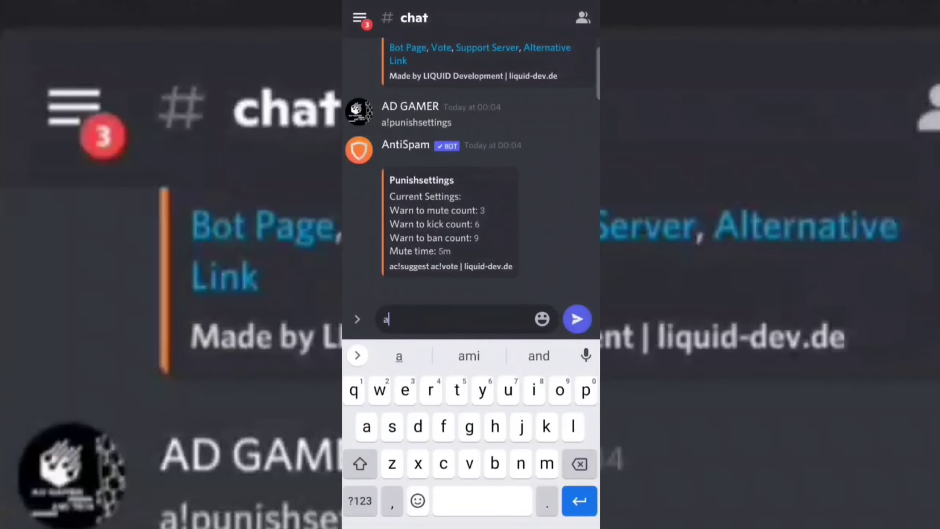
pyautogui.write('!o')
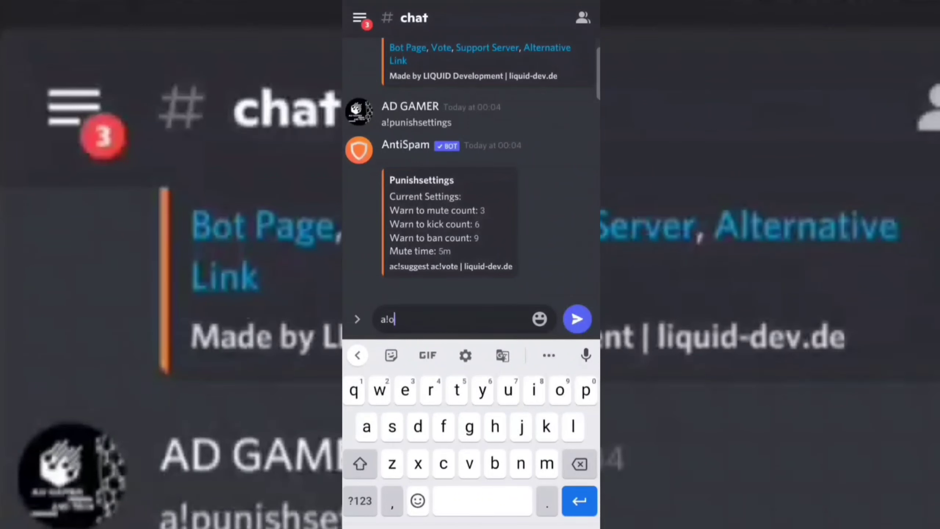
pyautogui.write('un')
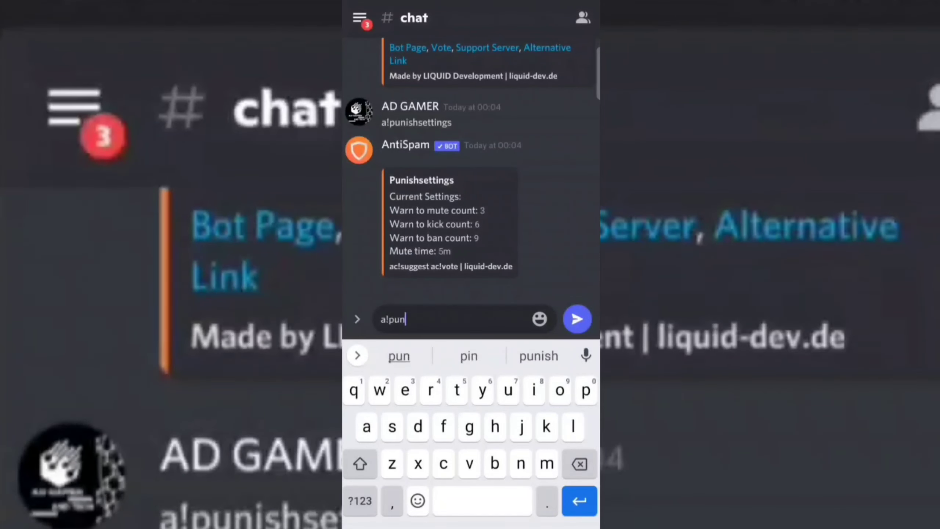
pyautogui.write('ish')
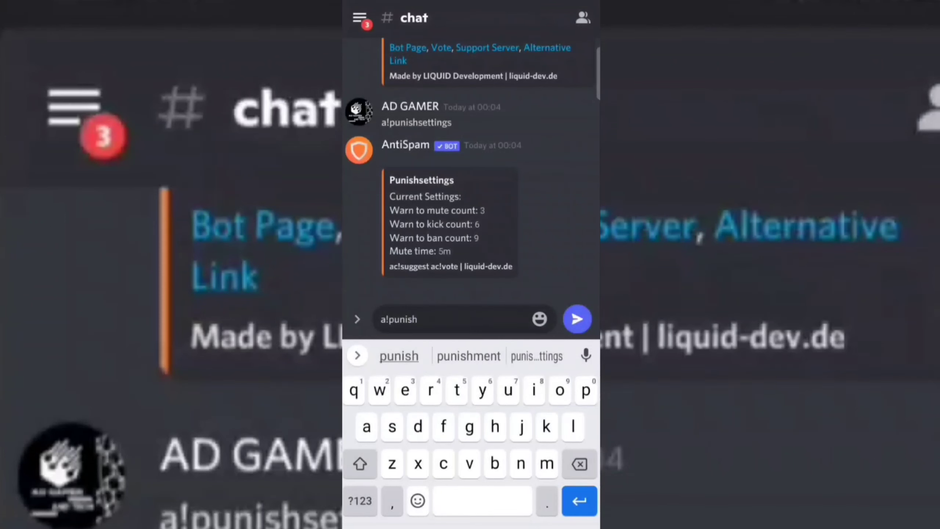
pyautogui.write('settin')
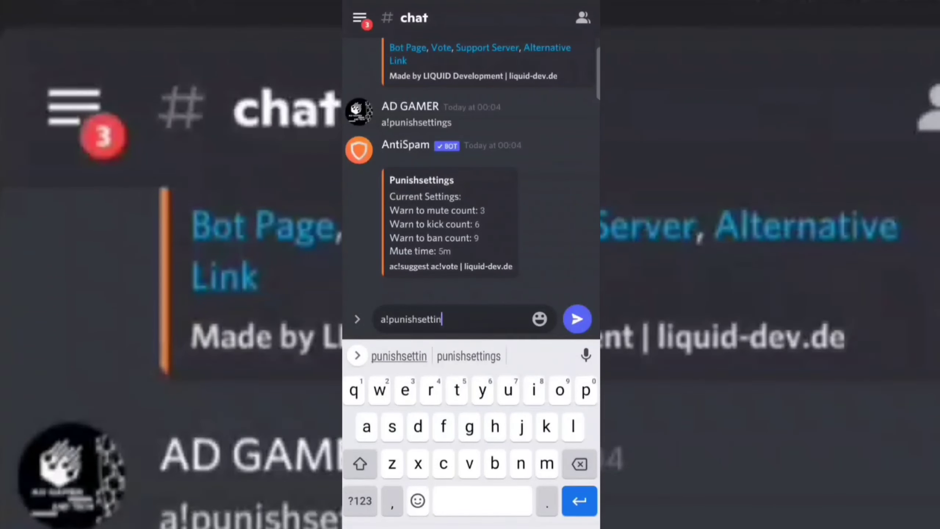
pyautogui.click(469, 356)
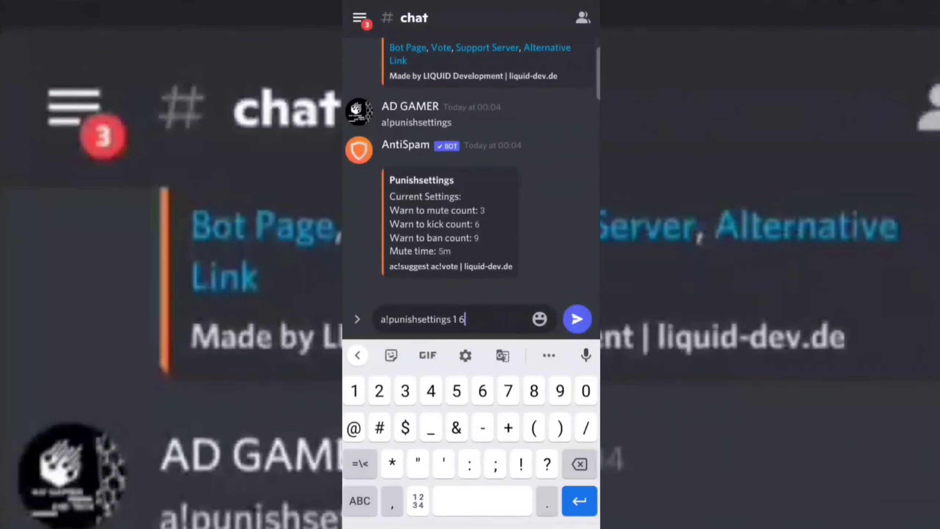
pyautogui.write('9 15')
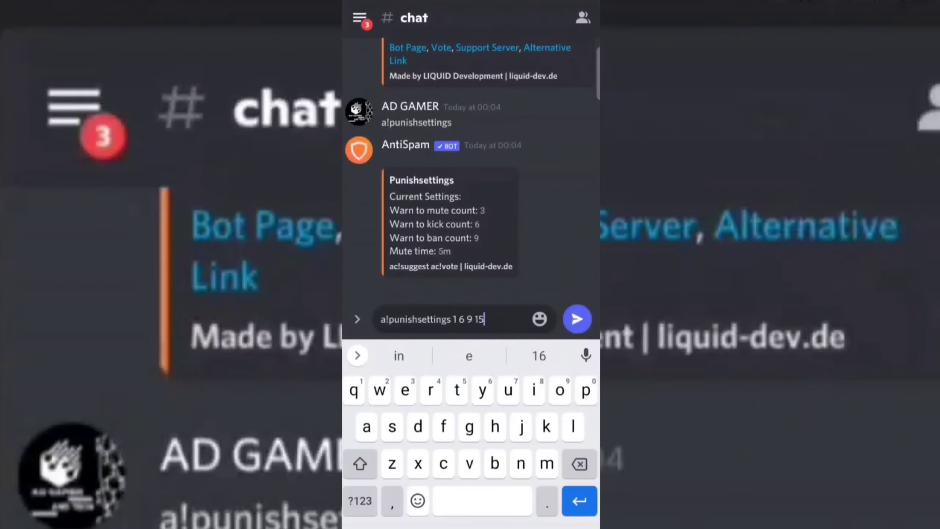
pyautogui.click(577, 319)
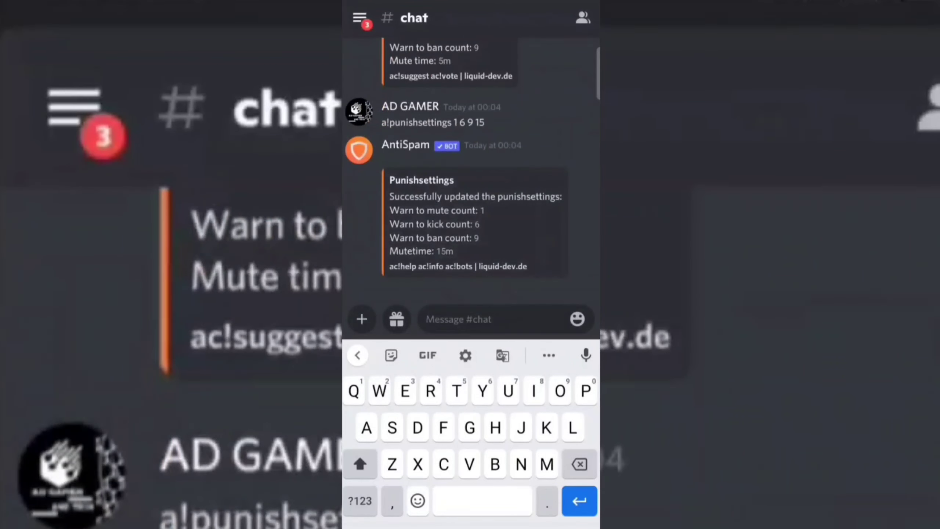
pyautogui.click(360, 463)
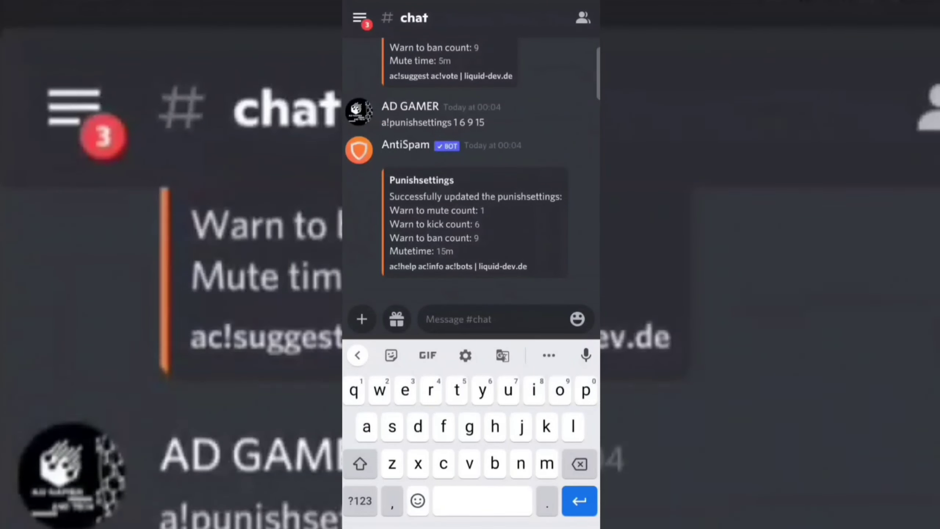
# - Send a!log #log to make #log the AntiSpam log channel
pyautogui.write('a')
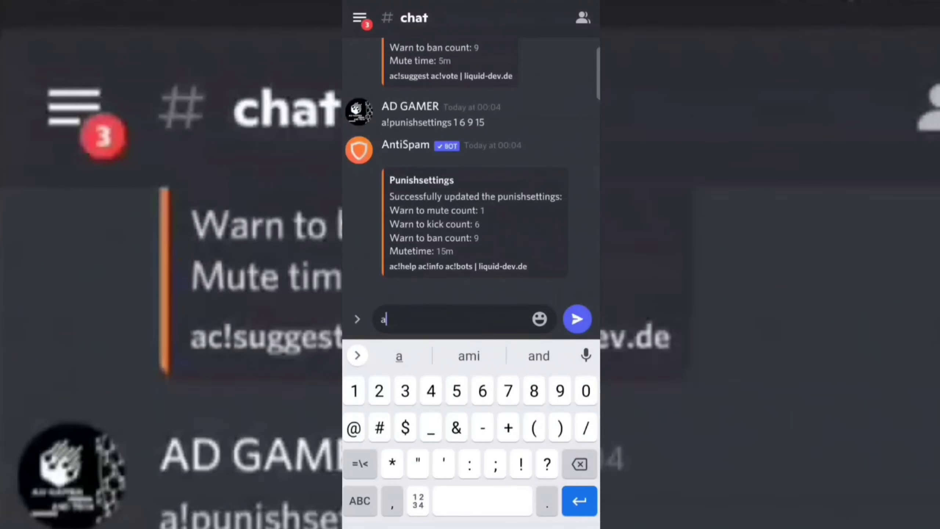
pyautogui.write('!lon')
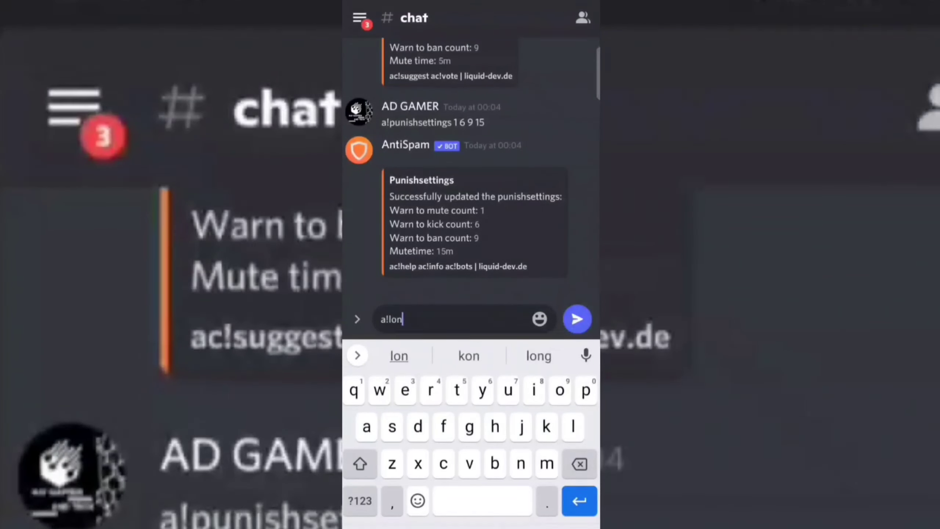
pyautogui.press('backspace')
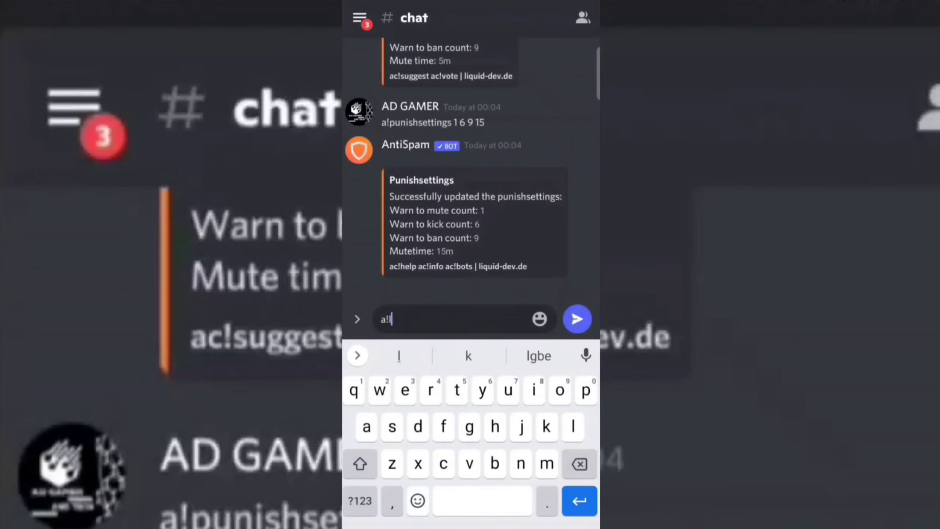
pyautogui.write('log')
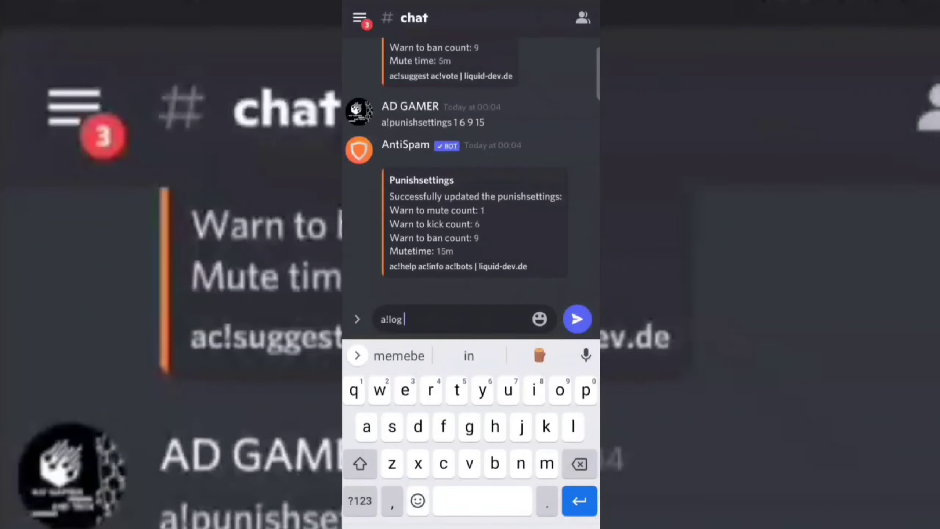
pyautogui.write('#')
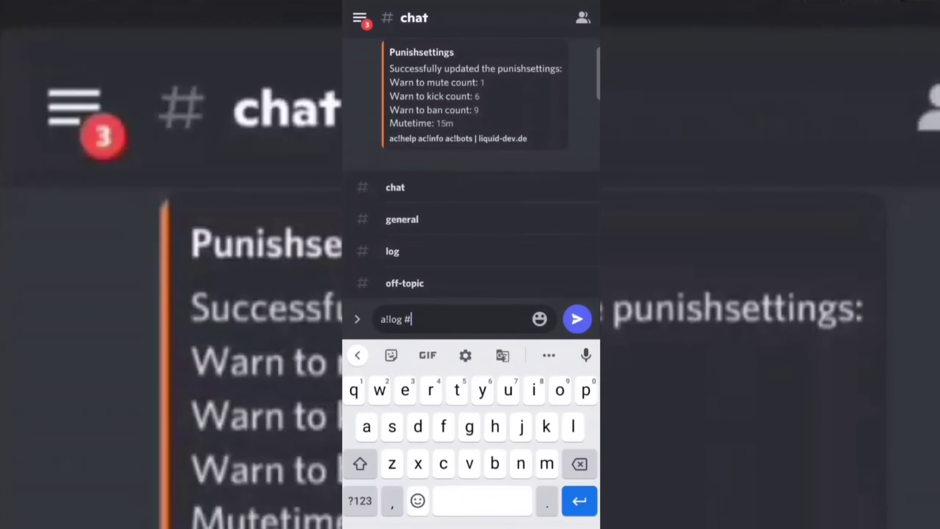
pyautogui.write('log')
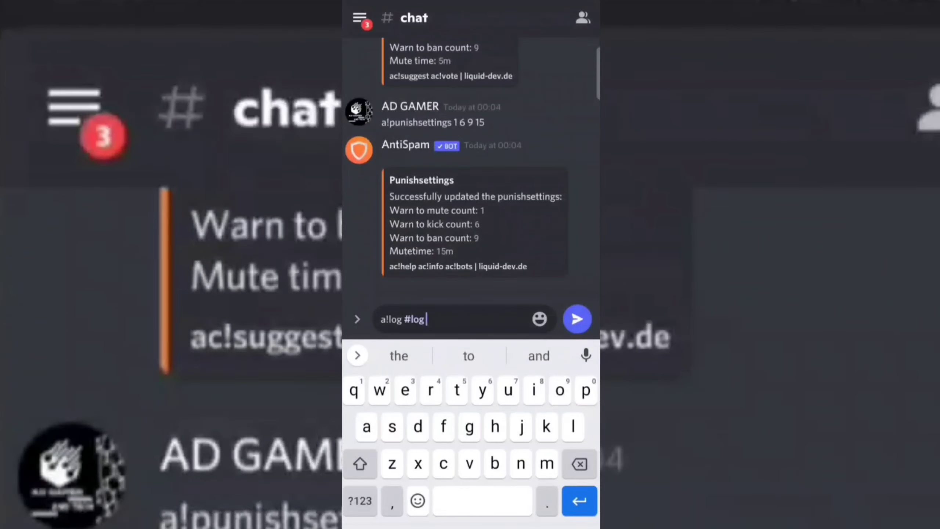
pyautogui.click(577, 318)
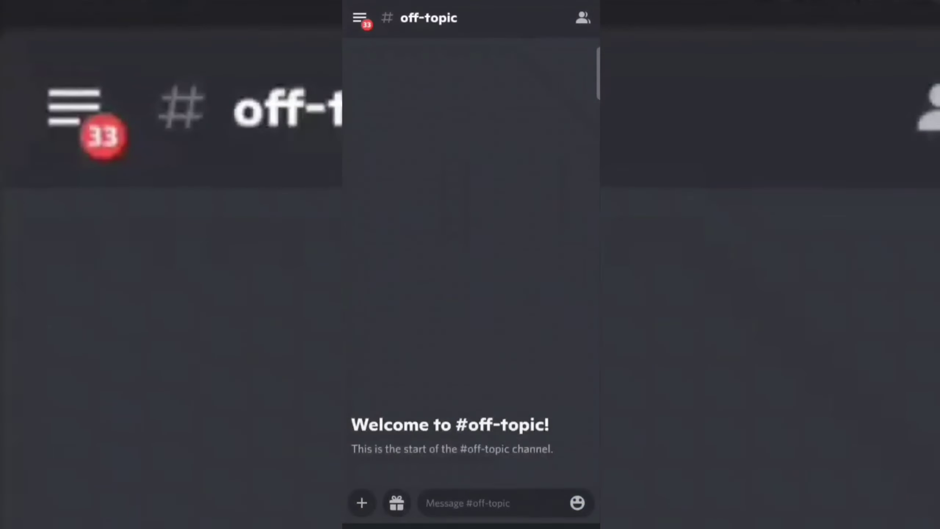
# - Post a gibberish spam message in #off-topic to trigger the spam filter
pyautogui.click(491, 503)
pyautogui.write('DNdm')
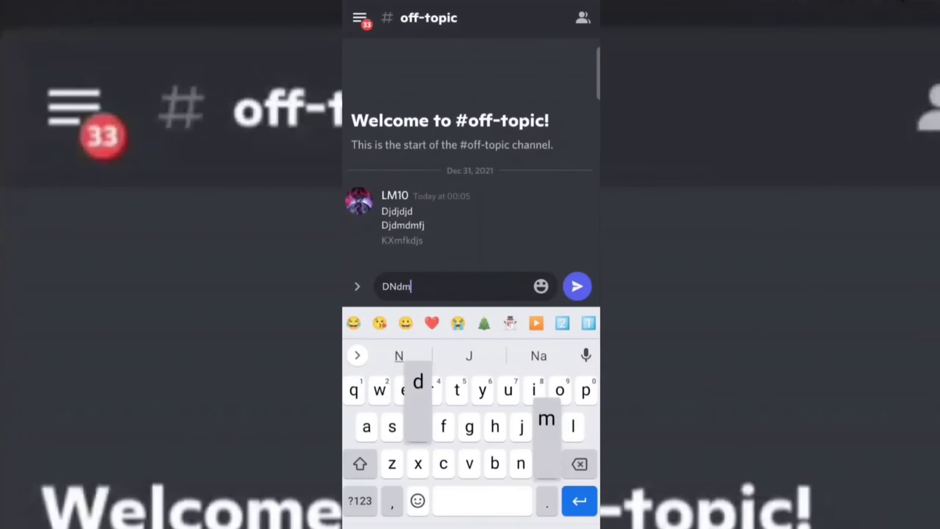
pyautogui.click(576, 286)
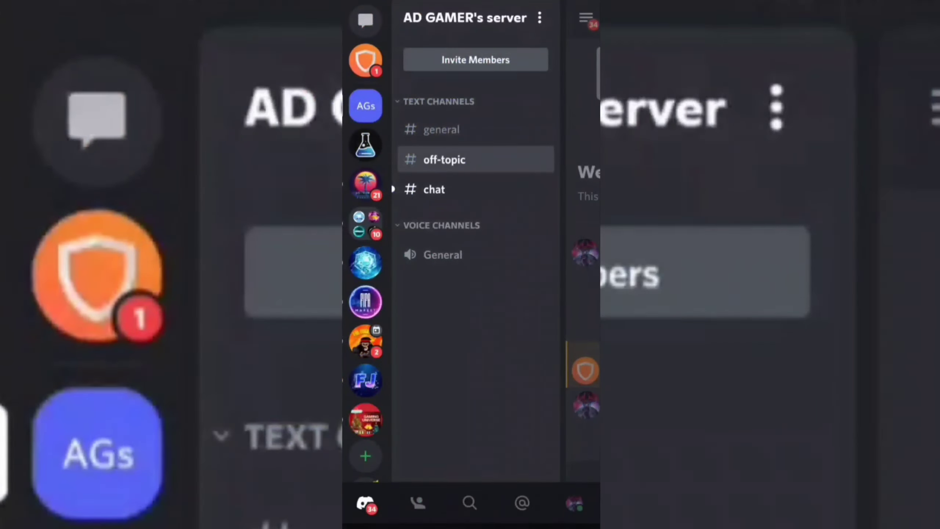
# - Open #log to see AntiSpam's report muting LM10 for 15 minutes
pyautogui.click(434, 189)
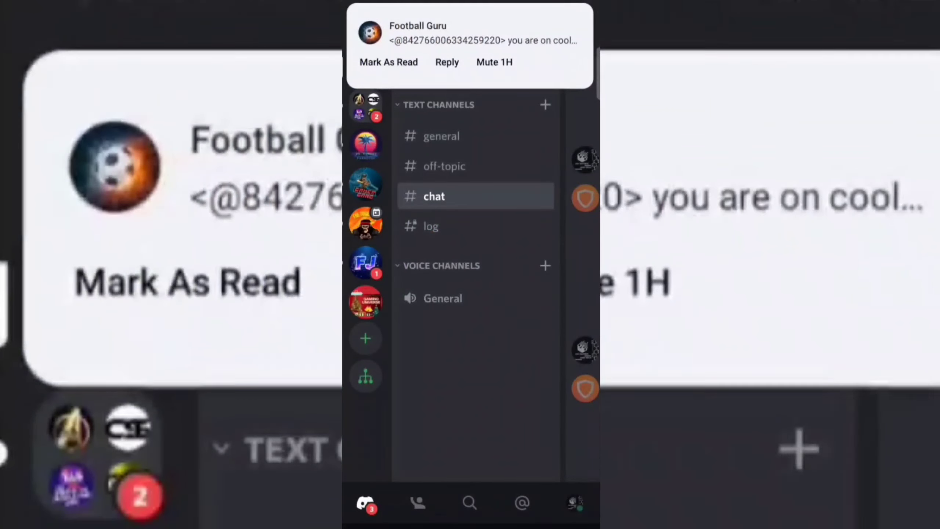
pyautogui.click(430, 226)
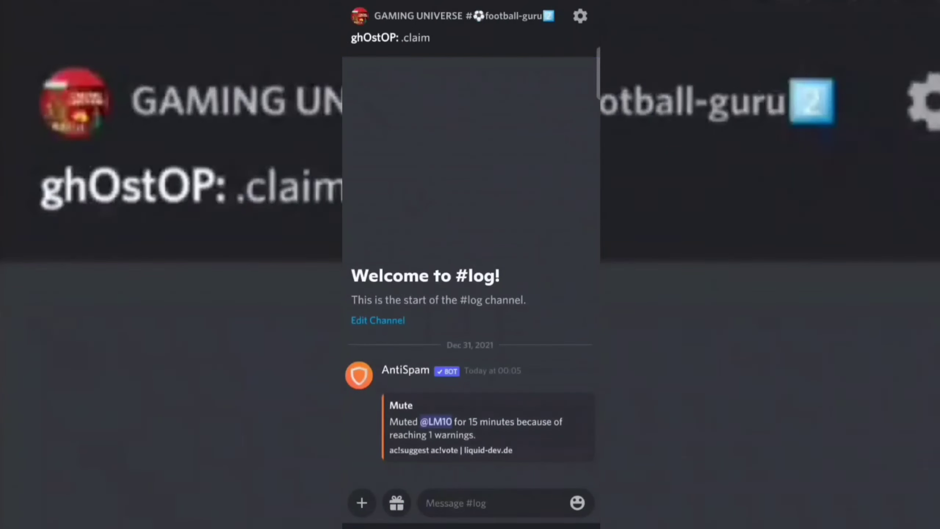